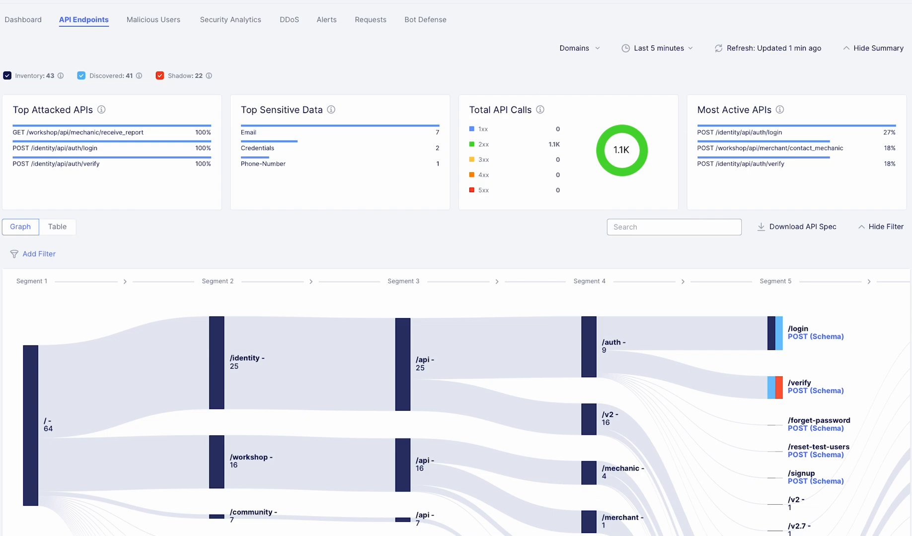
# Step: Review the /identity/api/auth/verify endpoint details and go to the API Definition list
pyautogui.click(800, 386)
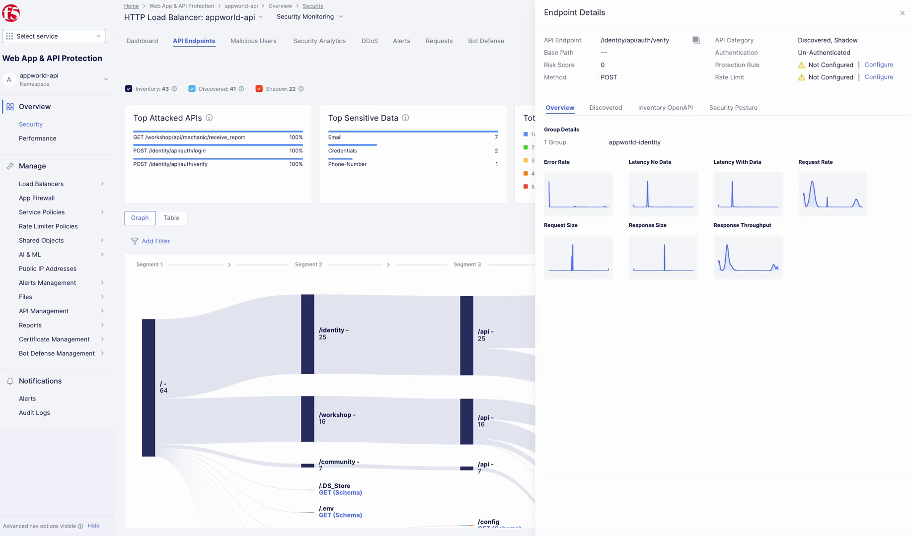
pyautogui.click(605, 108)
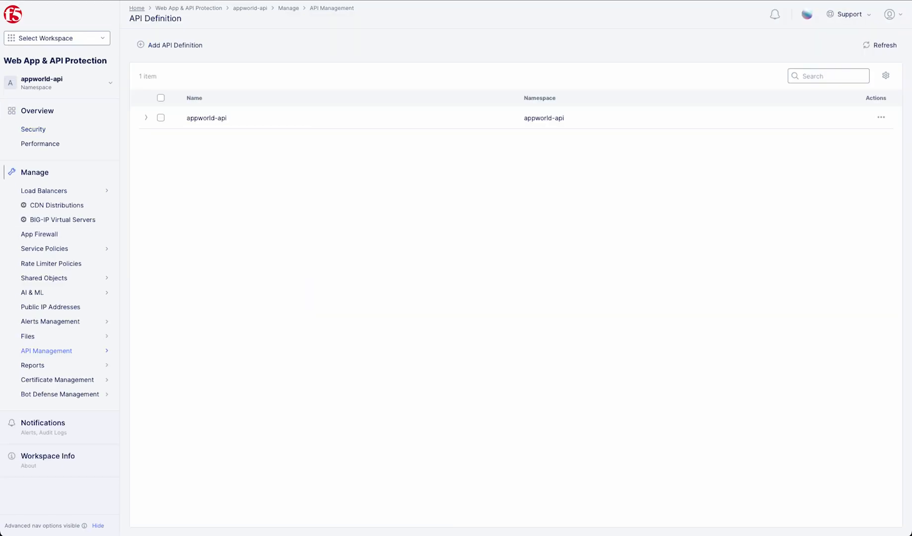
# Step: Return to the appworld-api security dashboard showing the API Classification card
pyautogui.click(205, 118)
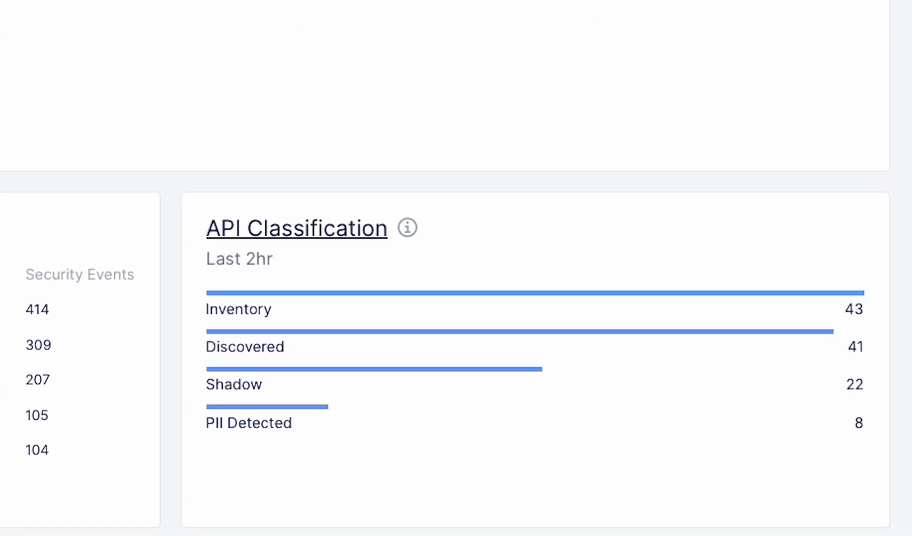
# Step: Switch to the API Endpoints overview with summary cards and endpoint path graph
pyautogui.scroll(-3)
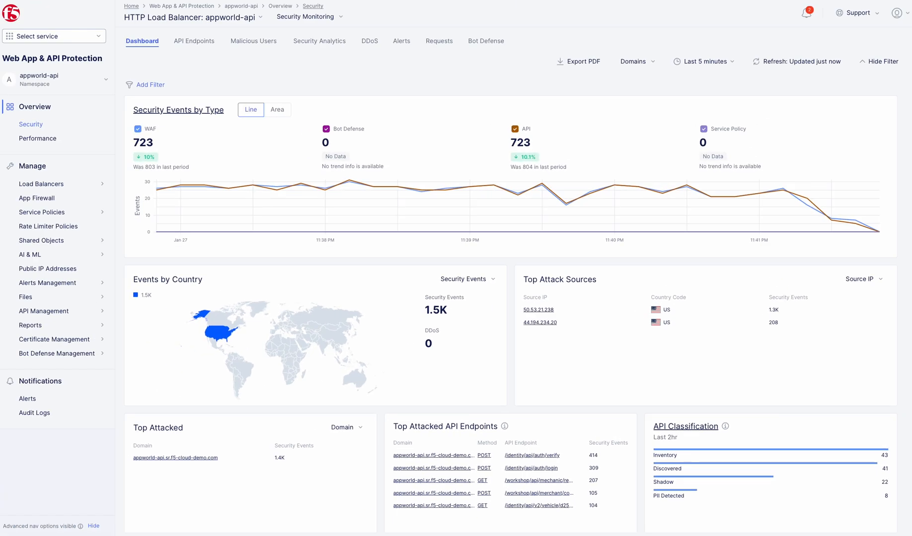
pyautogui.click(195, 40)
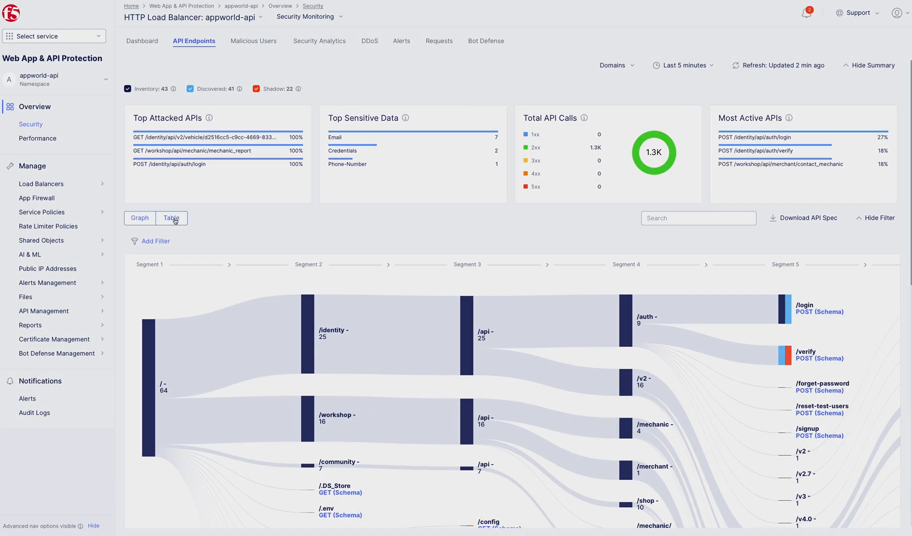
# Step: Show the 65 endpoints as a table and select the contact_mechanic POST endpoint
pyautogui.click(171, 217)
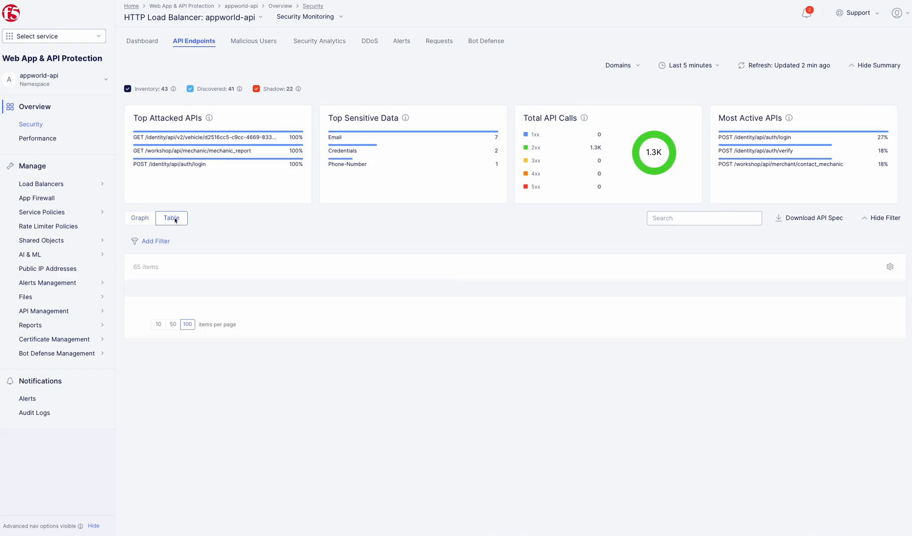
pyautogui.click(171, 218)
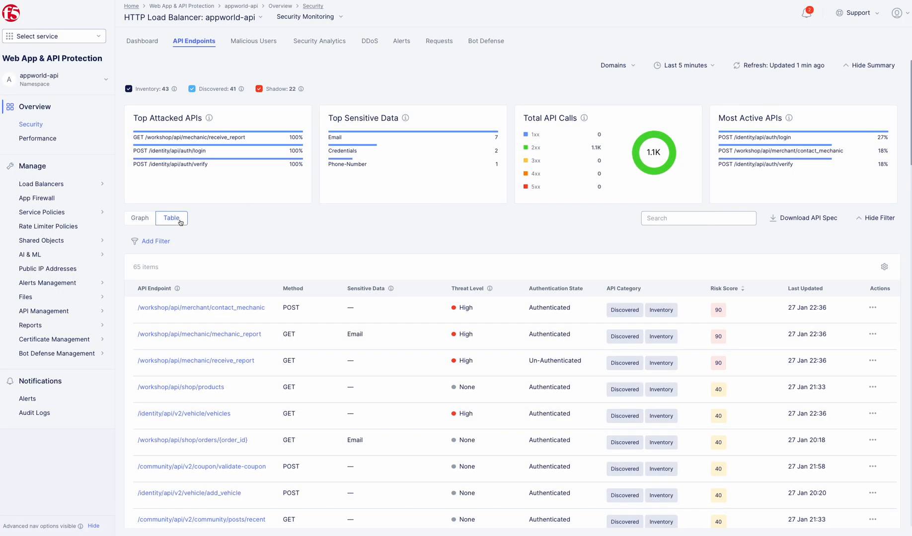
pyautogui.scroll(-3)
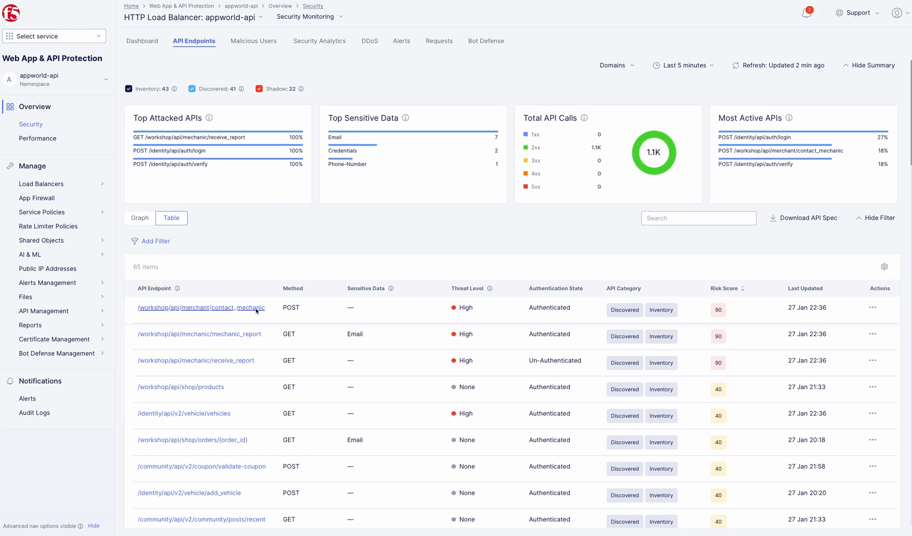
pyautogui.click(201, 308)
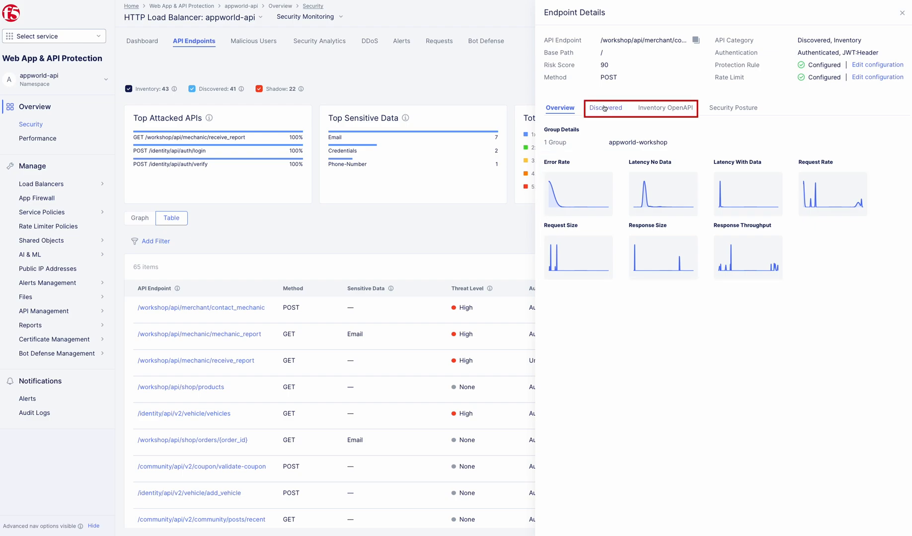
# Step: Review the contact_mechanic endpoint's discovered schema, inventory OpenAPI and security posture
pyautogui.click(605, 108)
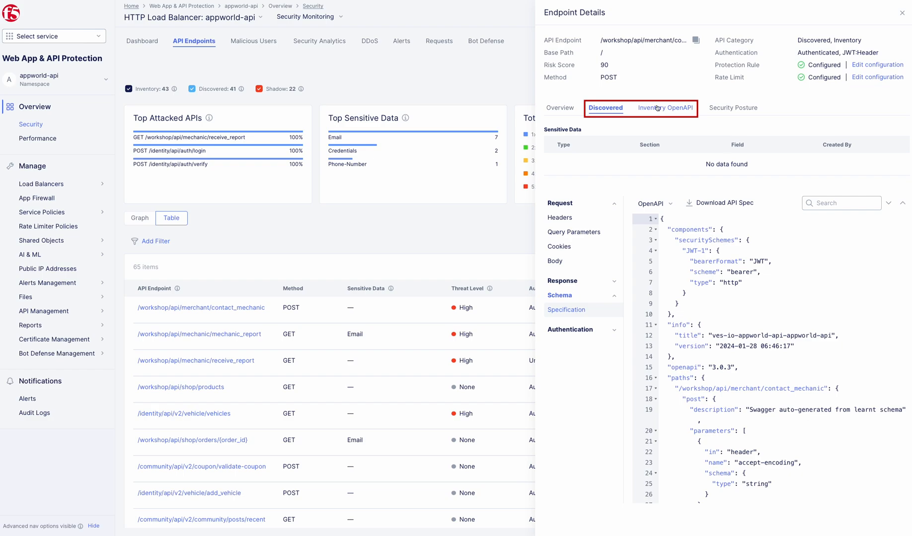
pyautogui.click(665, 107)
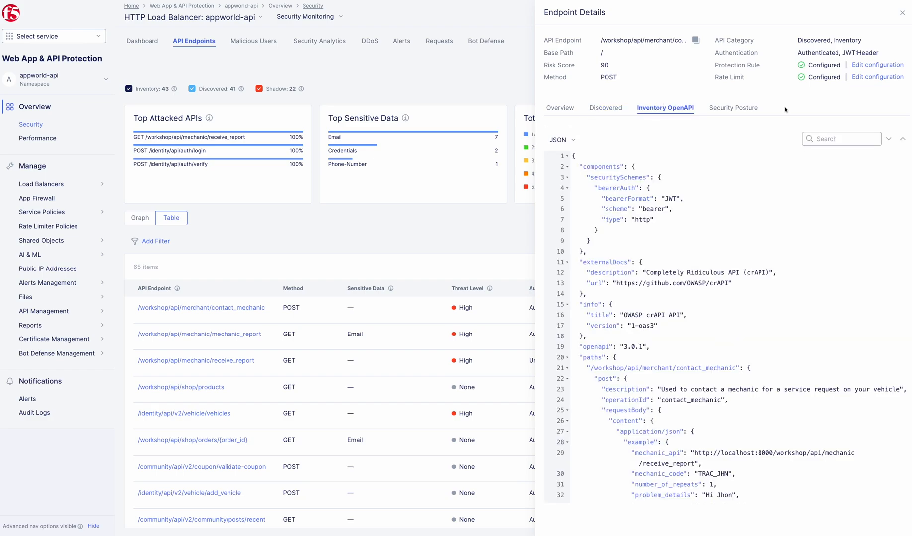
pyautogui.click(733, 107)
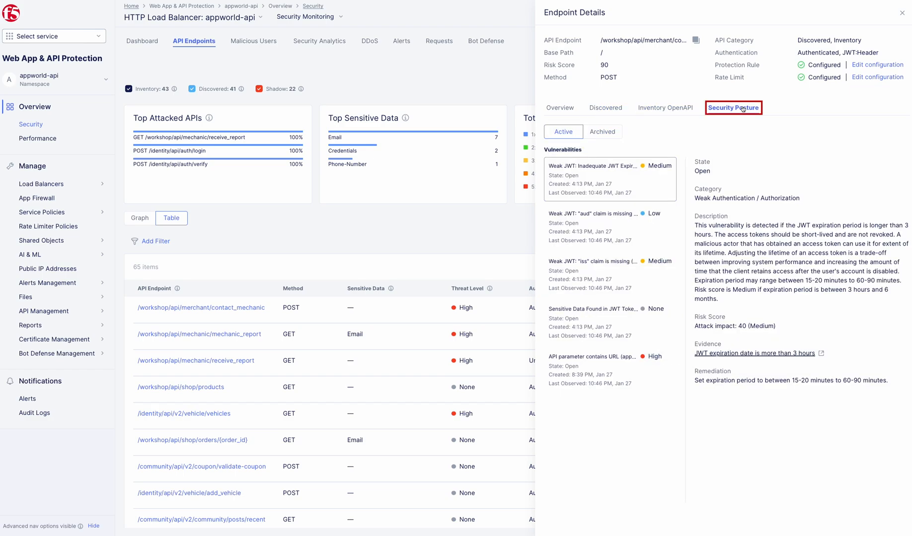
# Step: Read the missing aud claim, sensitive JWT data and URL-in-parameter vulnerabilities with request evidence
pyautogui.click(609, 226)
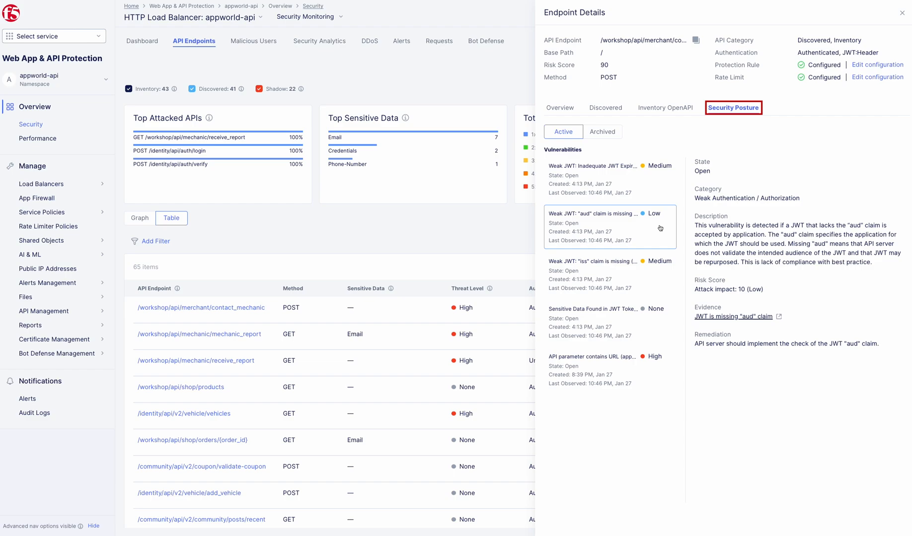
pyautogui.click(591, 308)
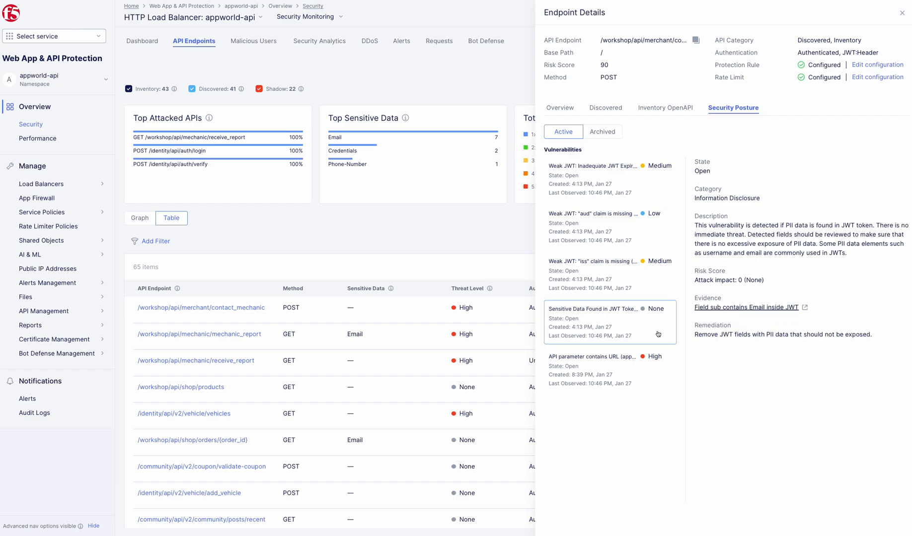
pyautogui.click(591, 356)
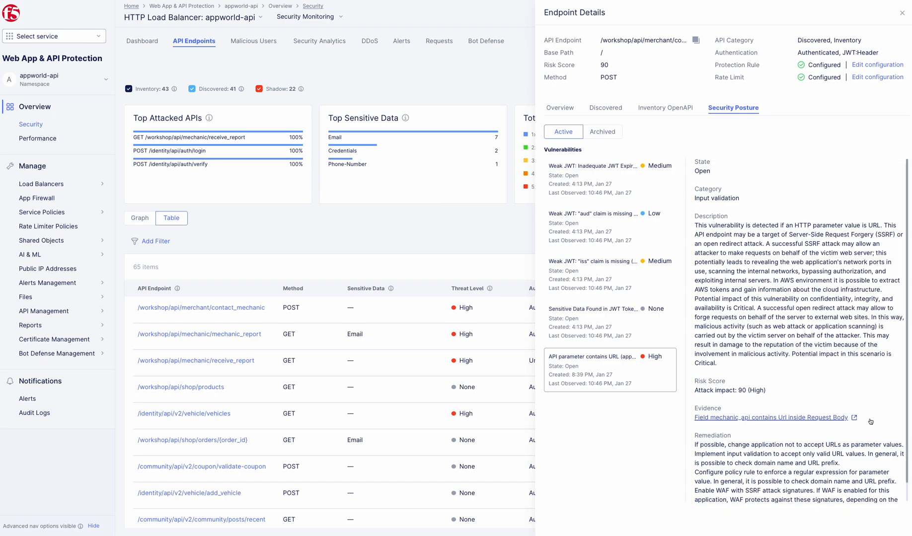
pyautogui.click(438, 42)
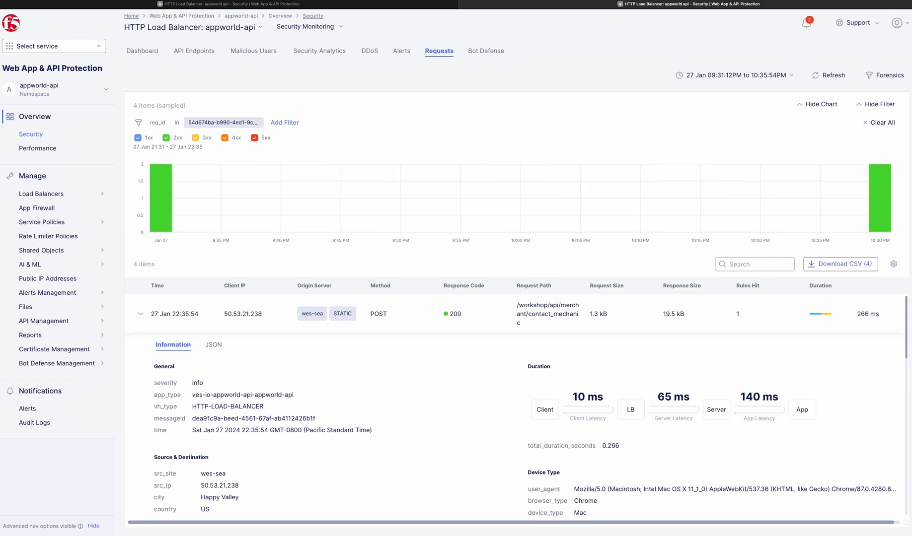
pyautogui.click(440, 51)
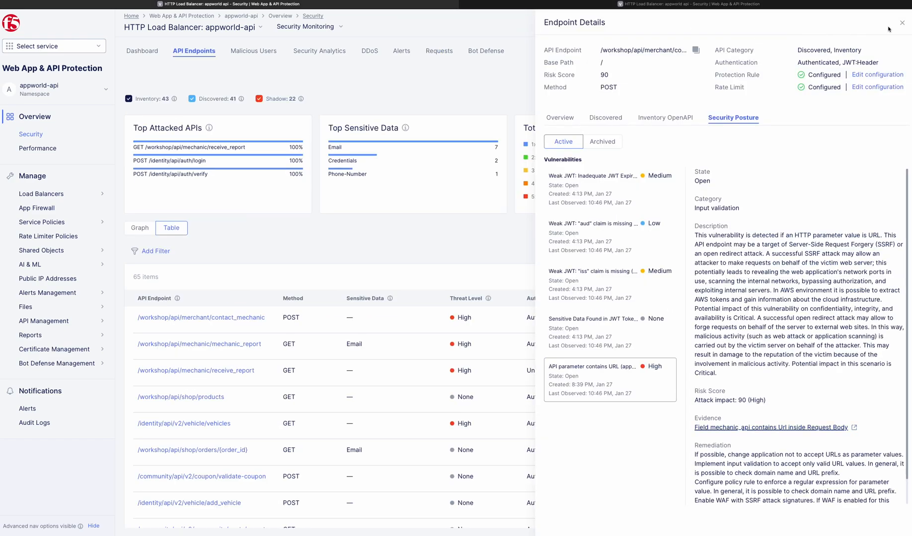
# Step: Show security events for the contact_mechanic endpoint from its Actions menu
pyautogui.click(902, 22)
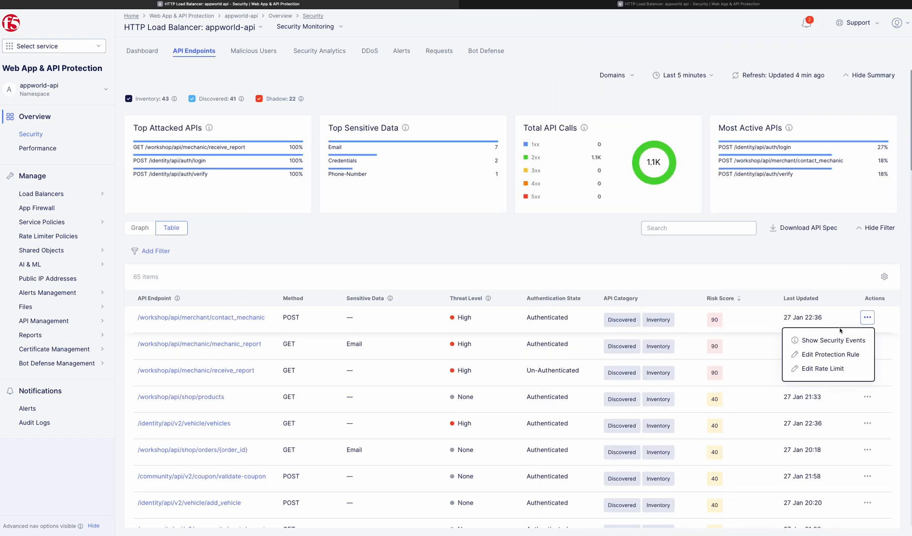
pyautogui.click(827, 340)
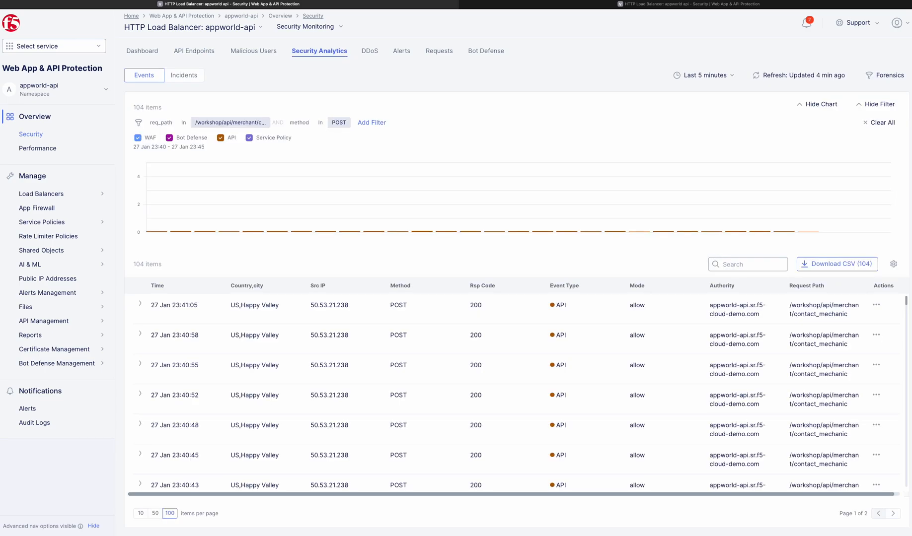
# Step: View the Forensics breakdown of the 104 events by source IP and country
pyautogui.click(319, 52)
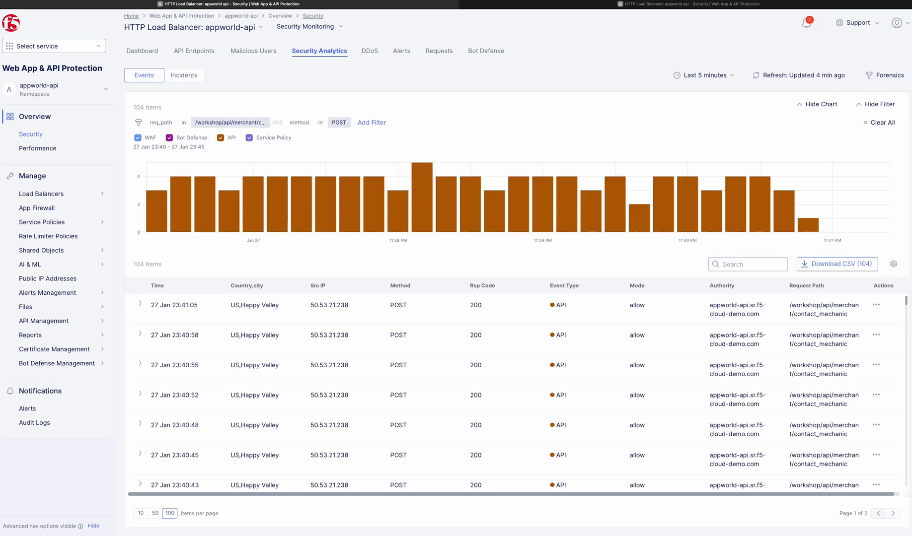
pyautogui.click(886, 76)
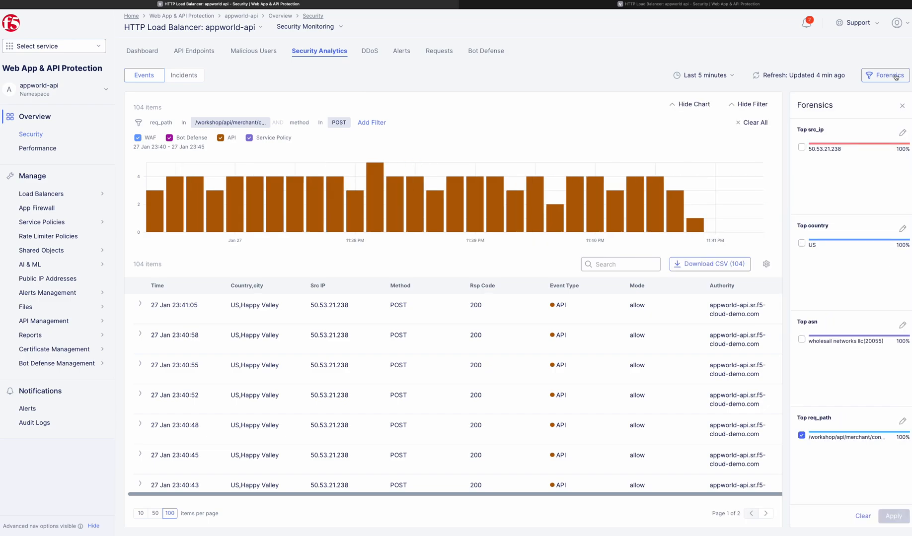